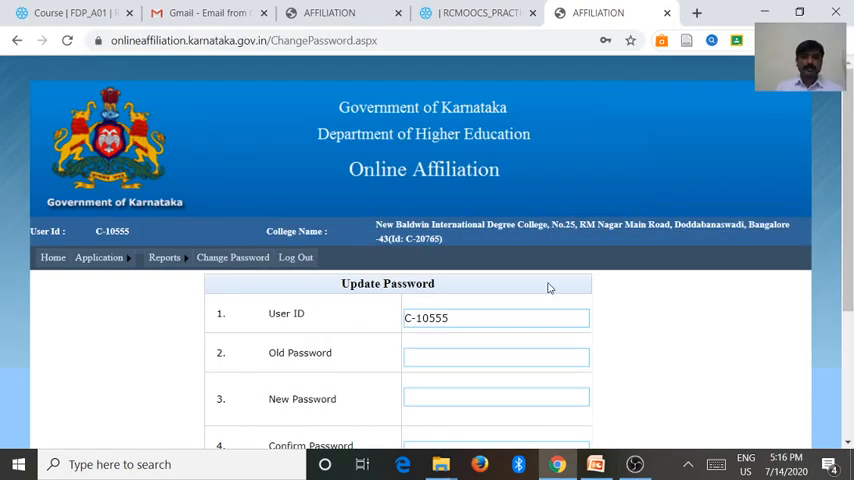
# Step: Open the Karnataka Online Affiliation public home page showing news and the College/University and LIC logins
pyautogui.scroll(-3)
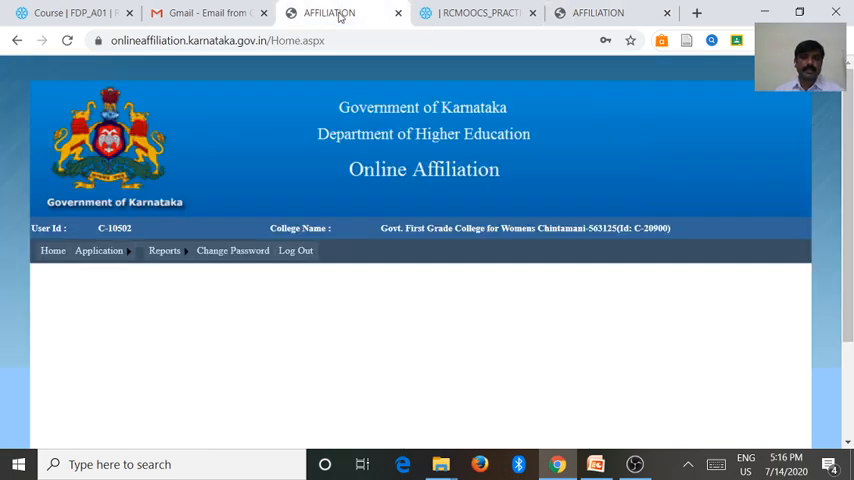
pyautogui.click(696, 13)
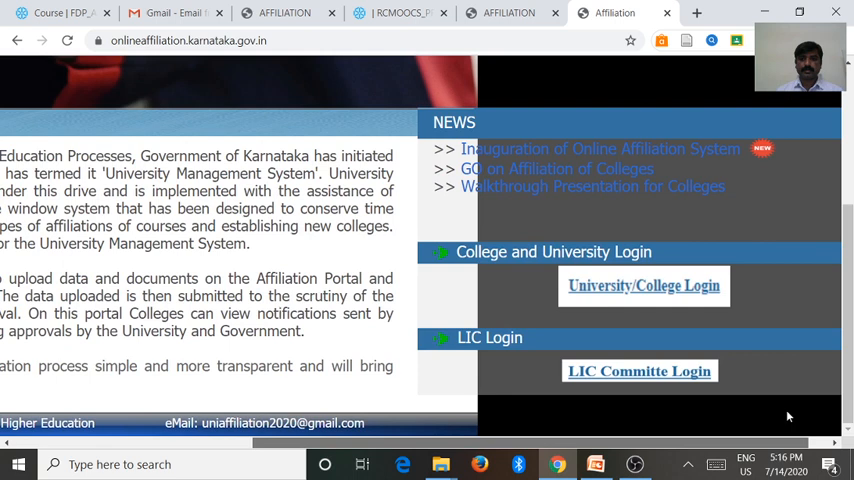
# Step: Open University/College Login, then return to college C-10555's Update Password form with security code
pyautogui.click(643, 285)
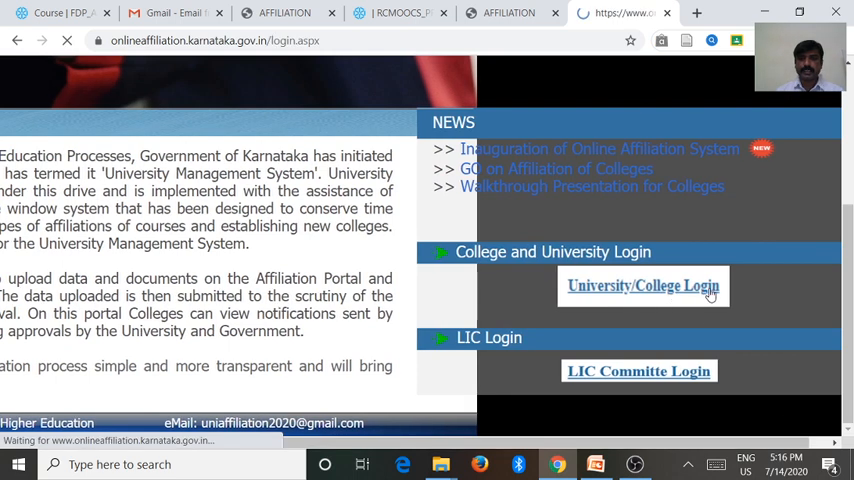
pyautogui.click(643, 285)
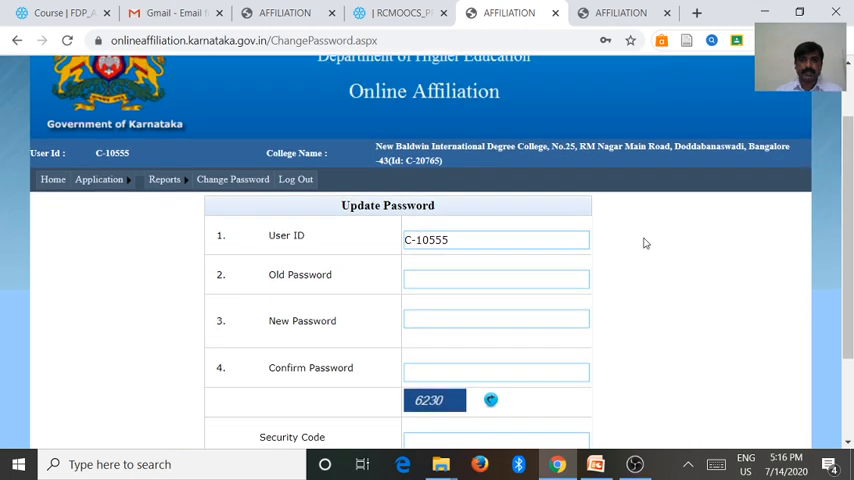
pyautogui.scroll(-3)
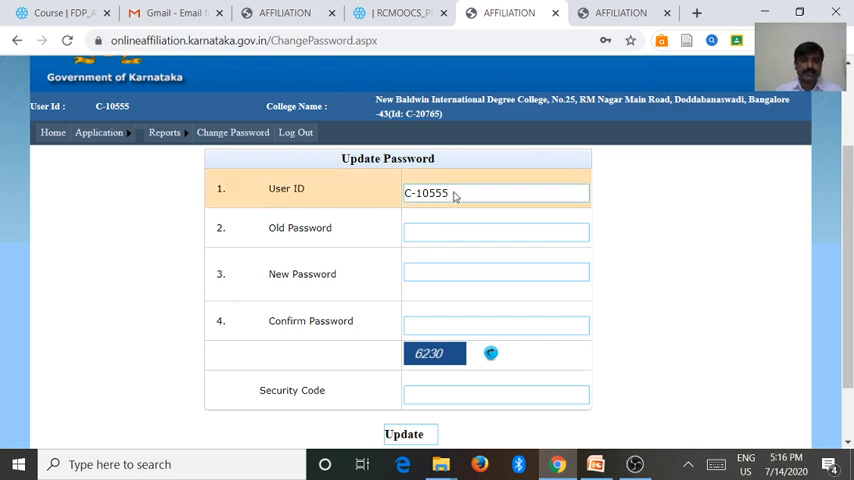
pyautogui.click(495, 232)
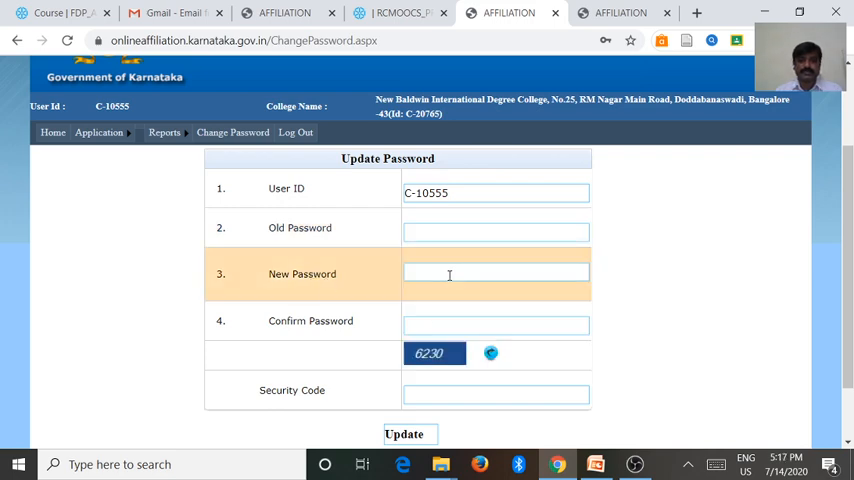
pyautogui.click(495, 273)
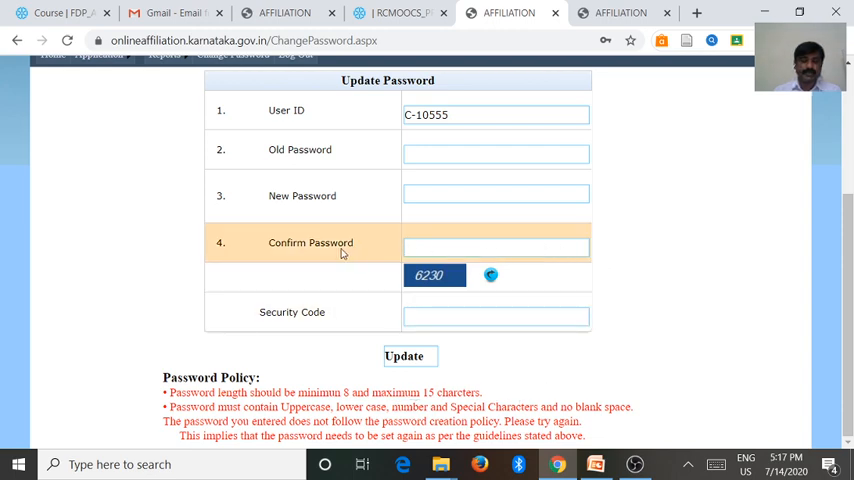
pyautogui.moveTo(280, 226)
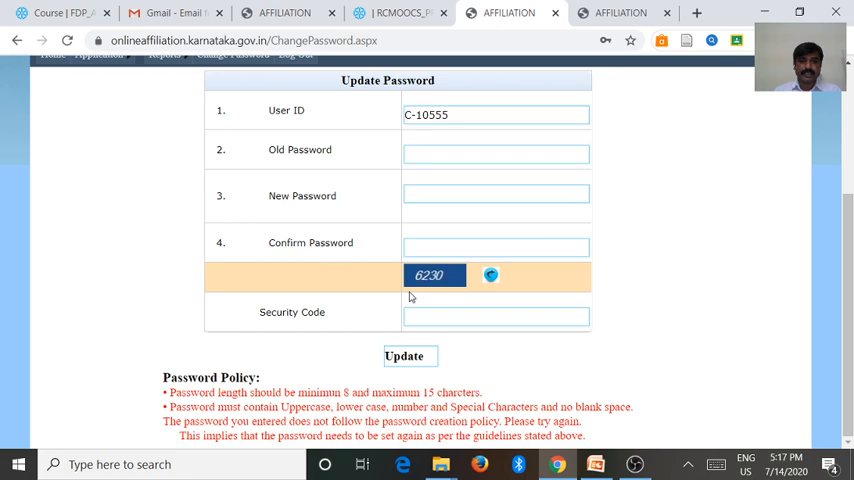
pyautogui.click(495, 246)
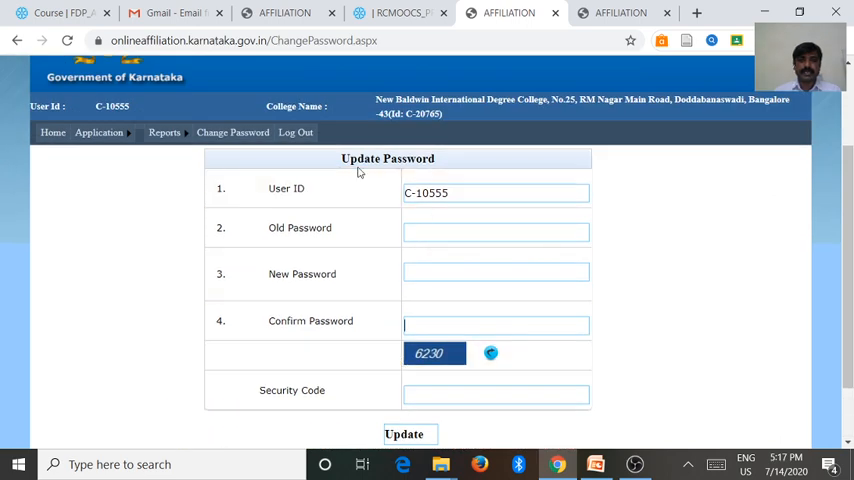
pyautogui.click(495, 232)
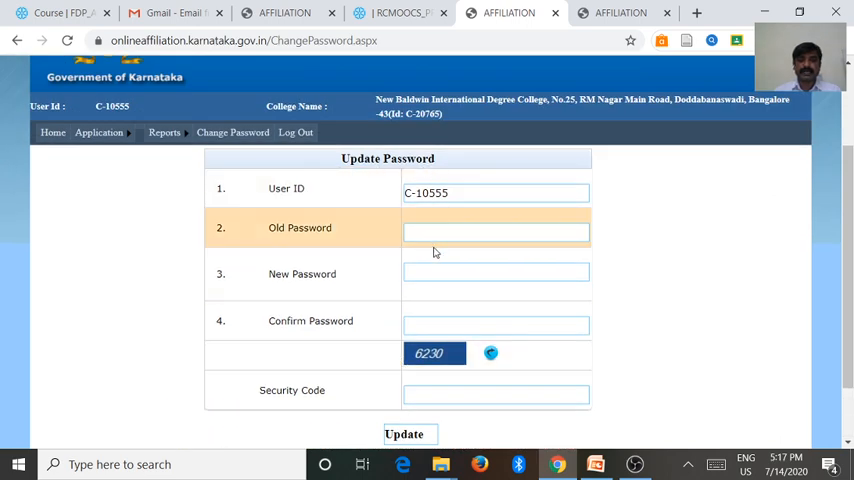
pyautogui.click(495, 273)
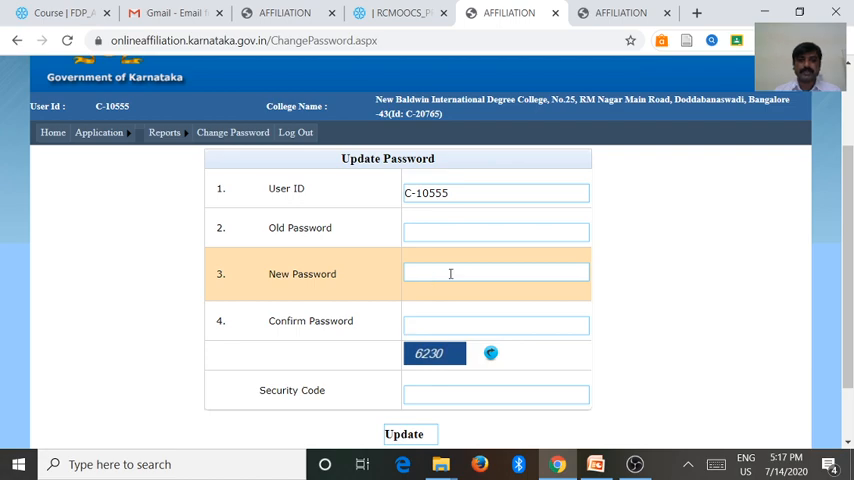